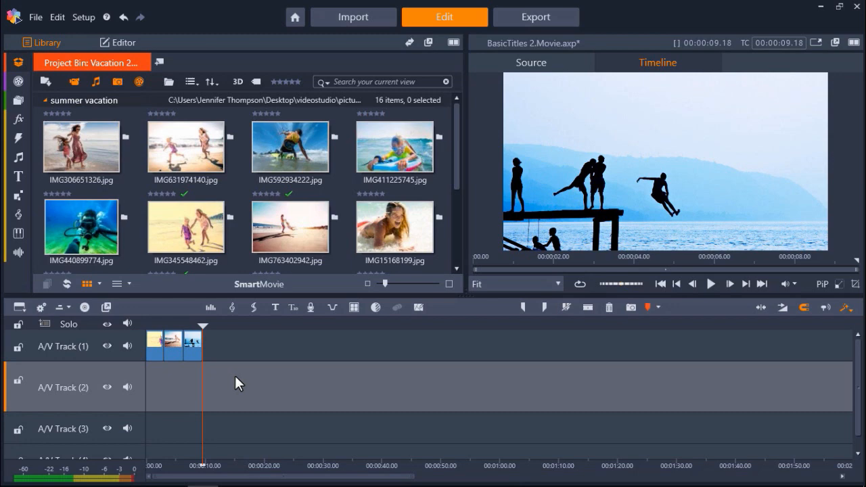
mouse_move(84, 409)
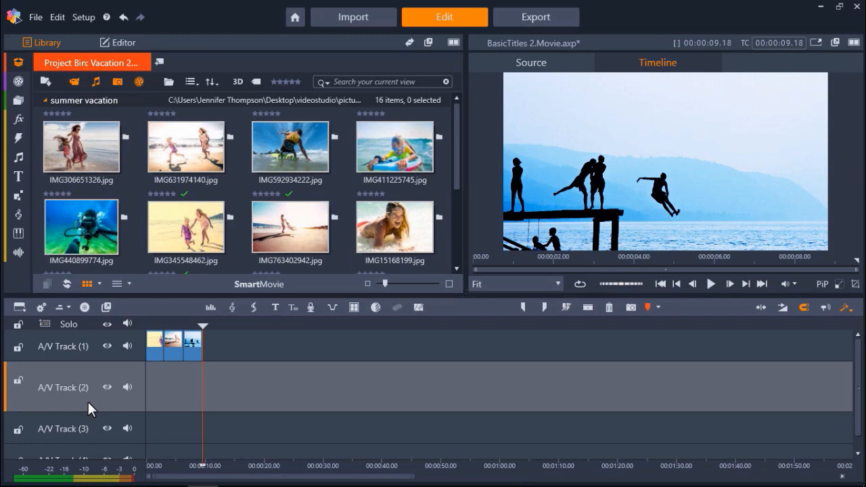
mouse_move(96, 409)
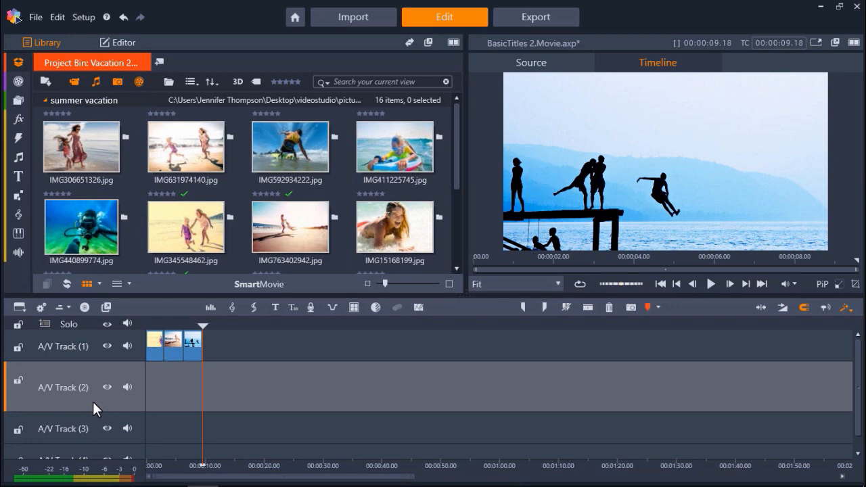
Move the beach photo clips from A/V Track 1 down onto A/V Track 2
click(176, 346)
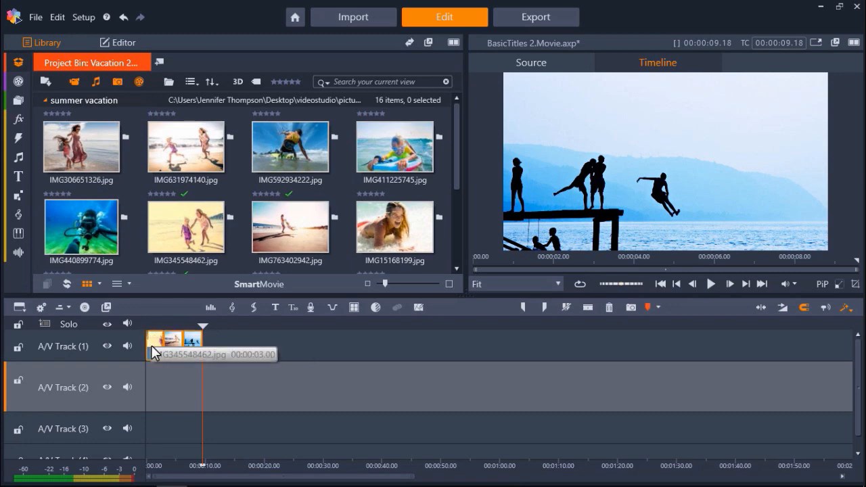
drag(174, 339, 174, 387)
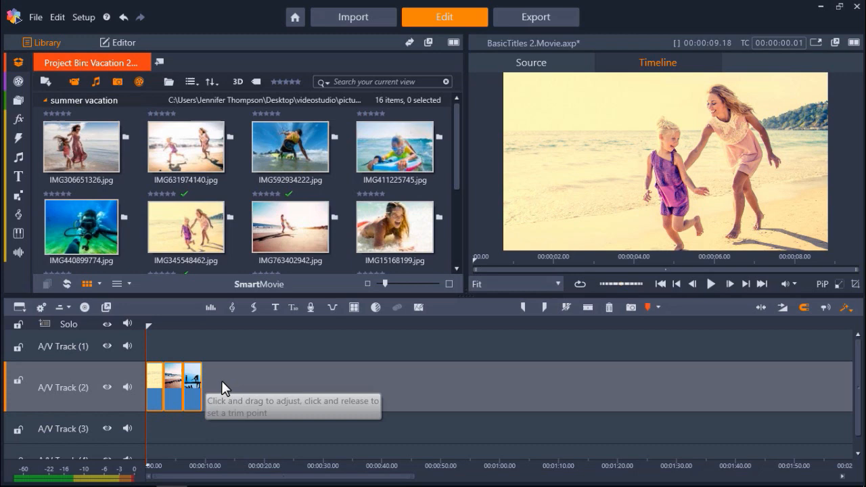
mouse_move(239, 388)
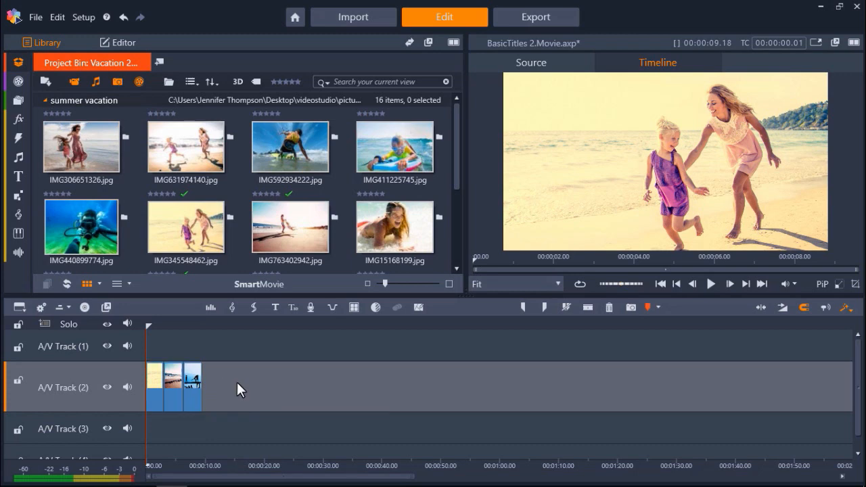
mouse_move(157, 335)
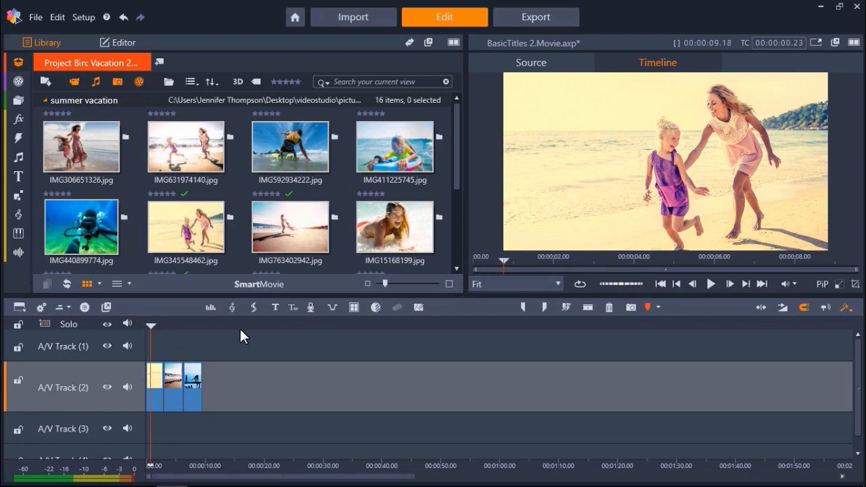
mouse_move(273, 308)
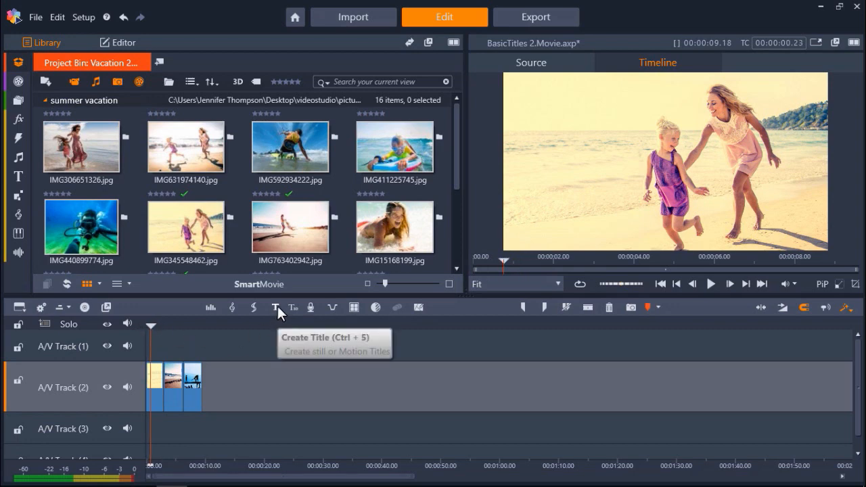
mouse_move(279, 316)
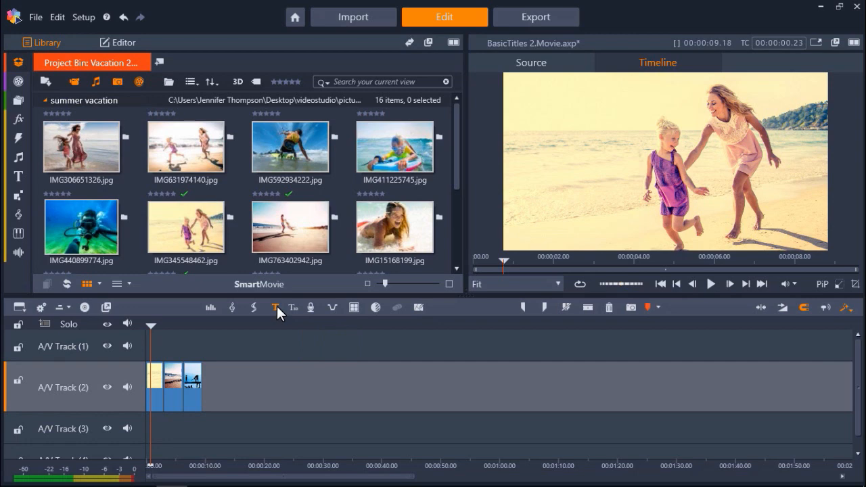
Create a new title and enter the text 'Summer Memories'
click(274, 307)
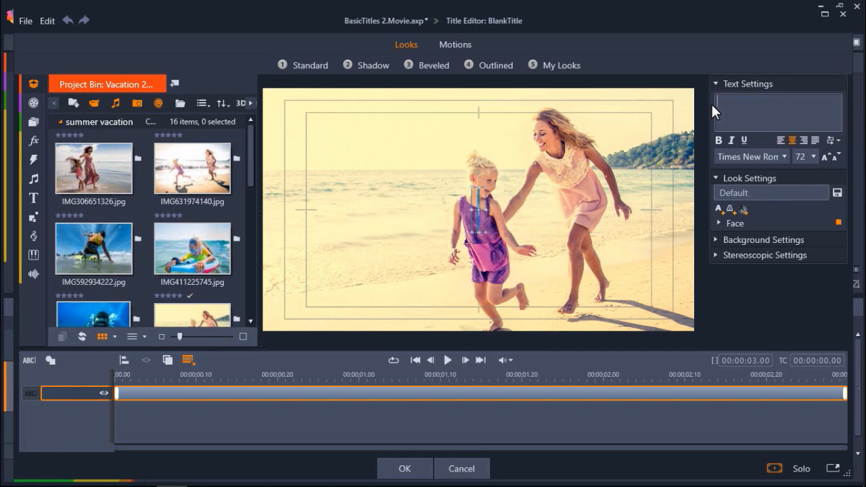
text(Summer Memories)
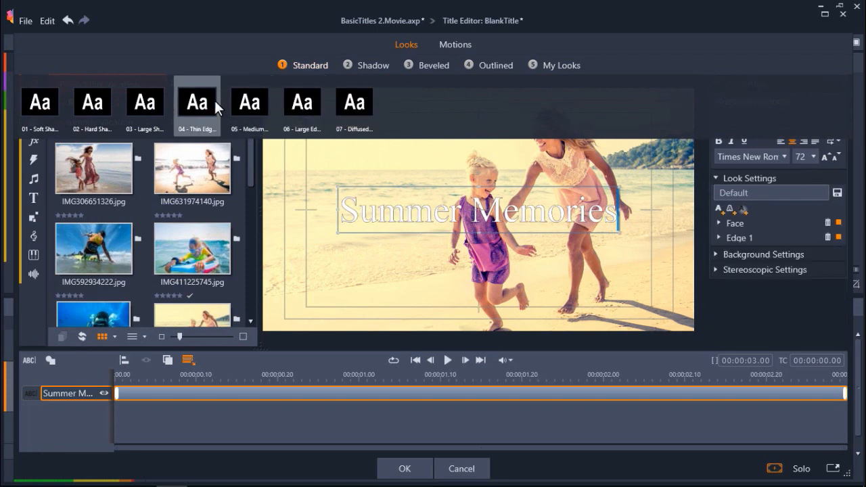
mouse_move(217, 109)
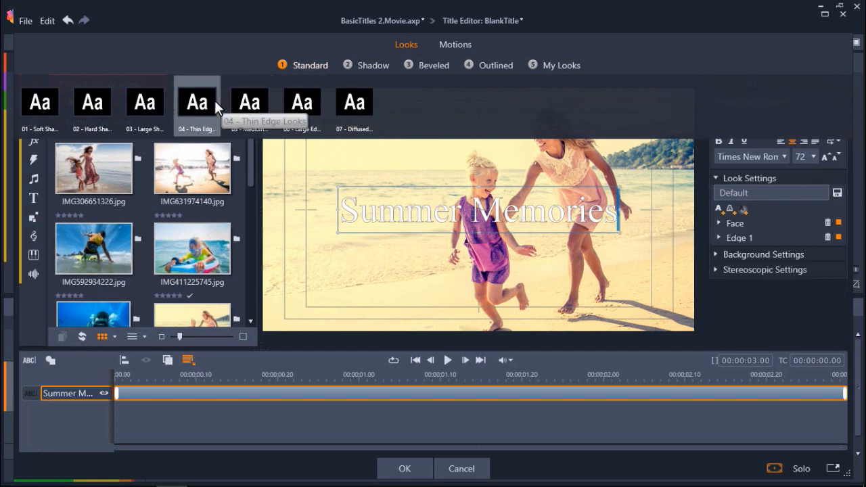
Browse the Shadow, Beveled and Outlined look presets and apply a coral shadowed look
click(368, 65)
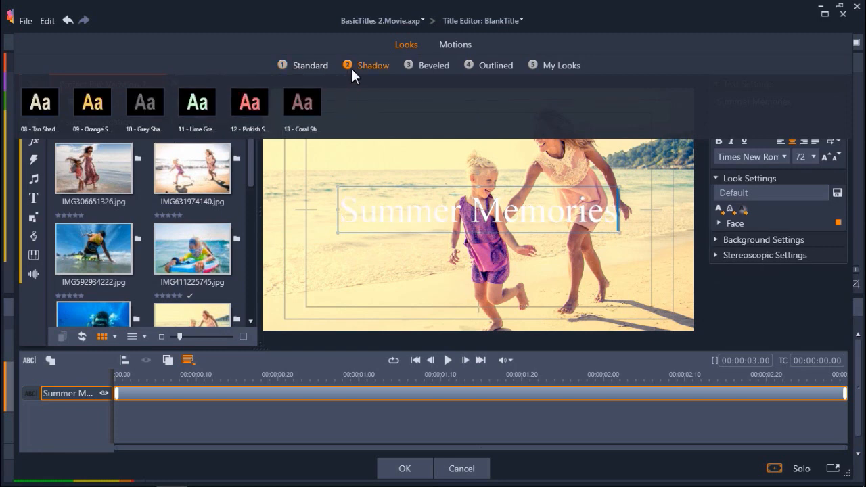
click(433, 65)
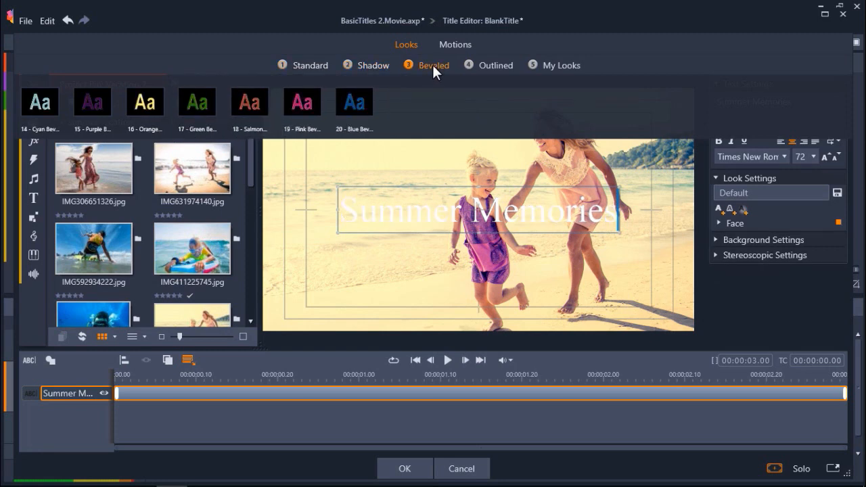
click(495, 65)
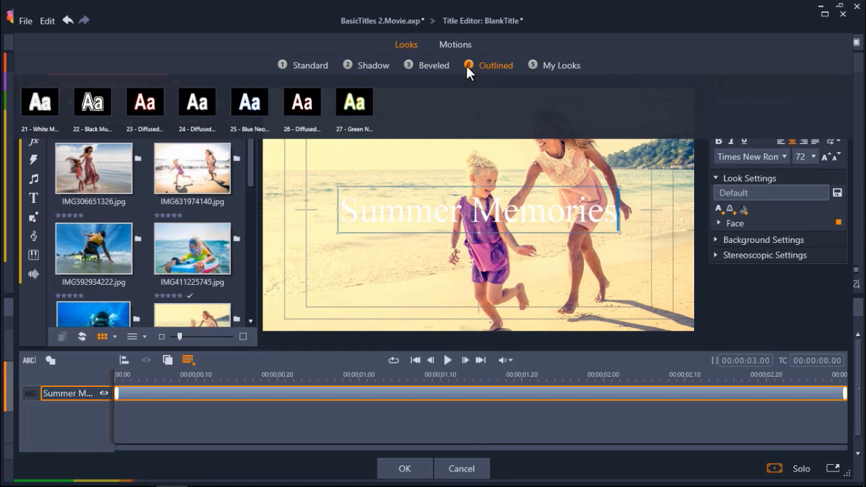
click(366, 65)
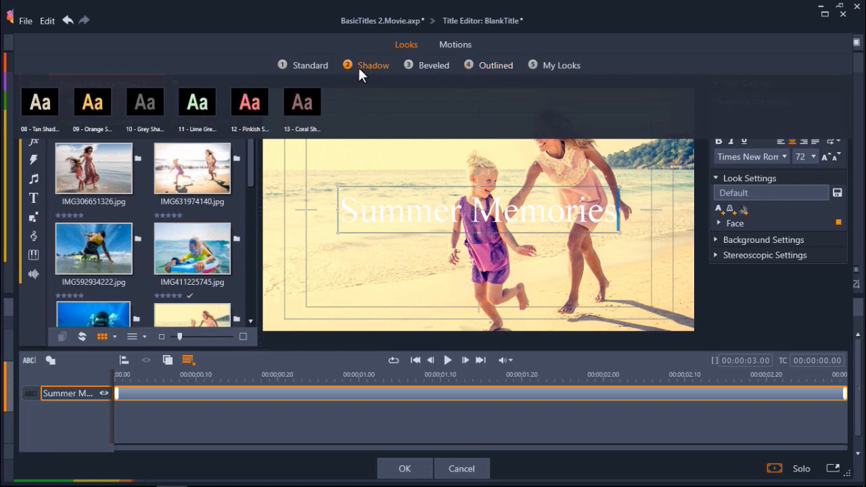
click(249, 103)
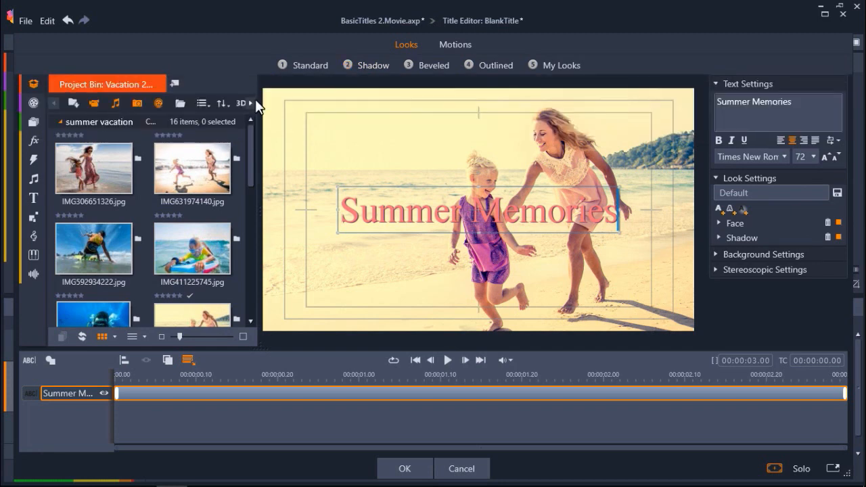
mouse_move(386, 161)
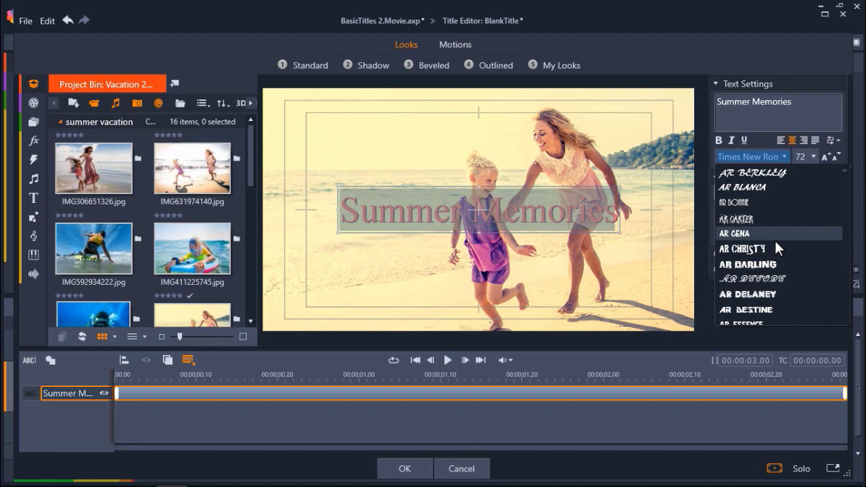
Set the title font to Bebas, giving bold all-caps lettering
scroll(down, 3)
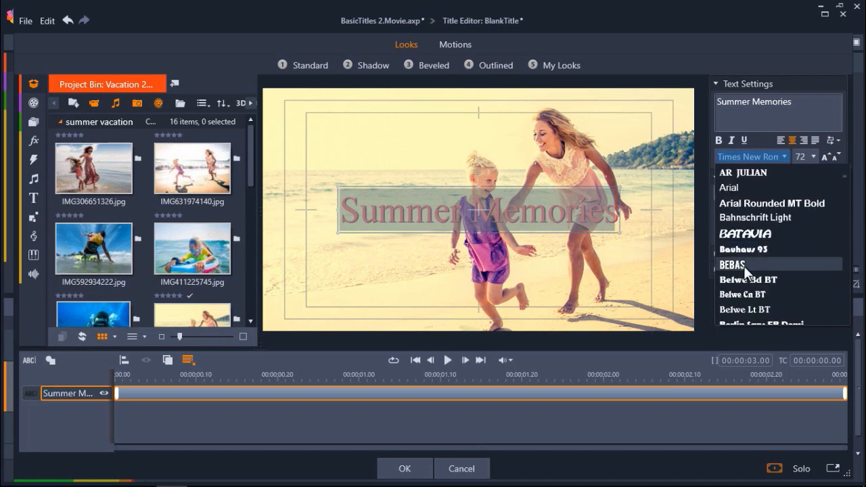
click(734, 264)
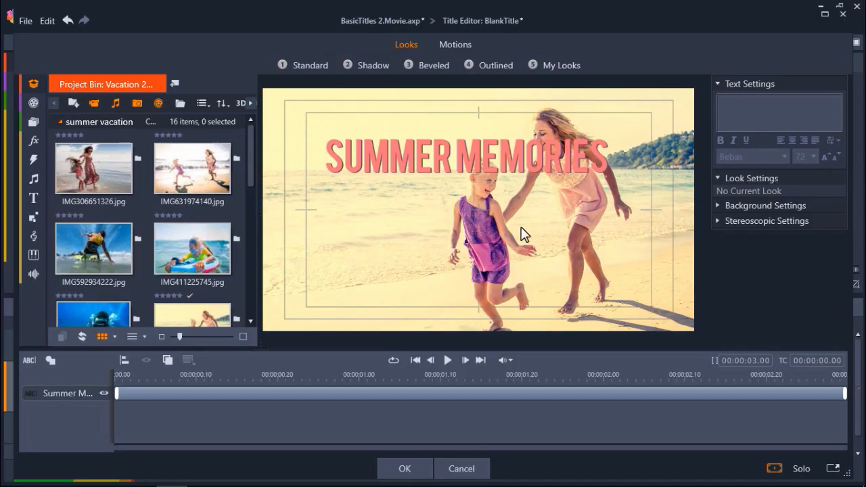
Confirm the title and lengthen its clip on Track 1 above the photos
click(403, 468)
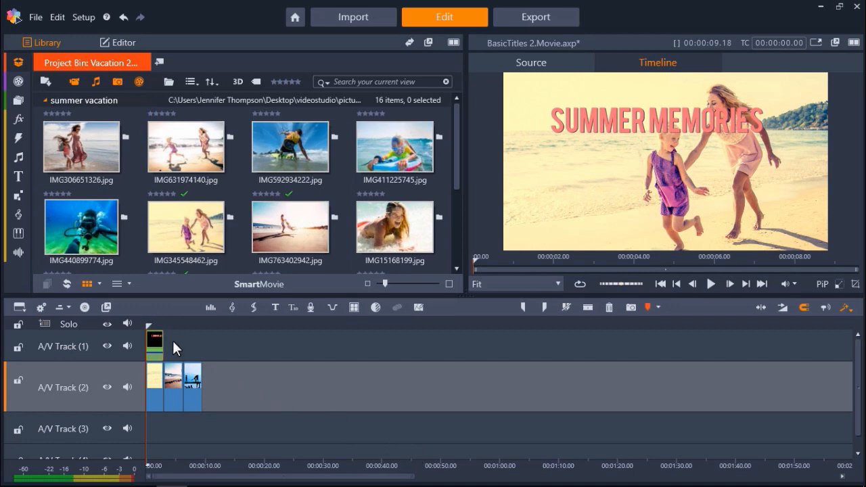
mouse_move(157, 351)
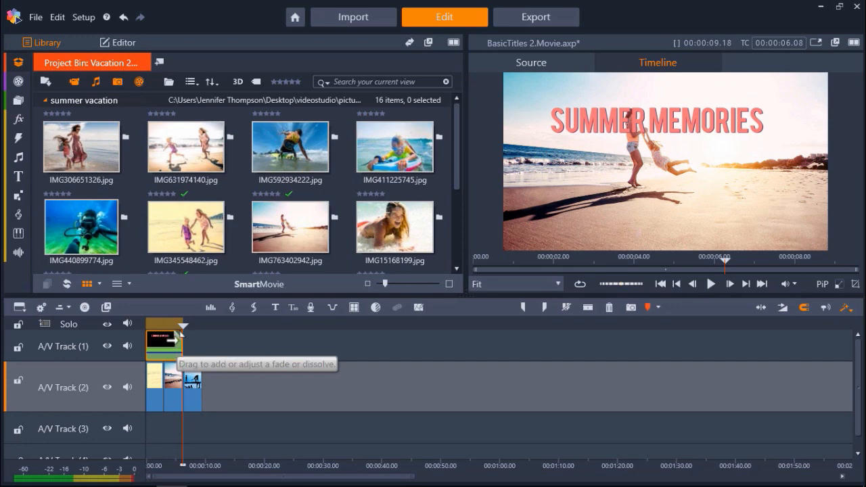
mouse_move(188, 330)
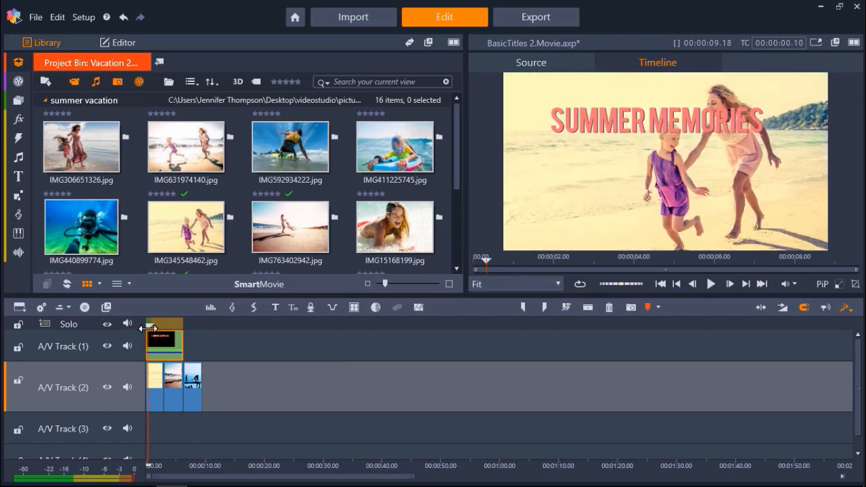
click(712, 283)
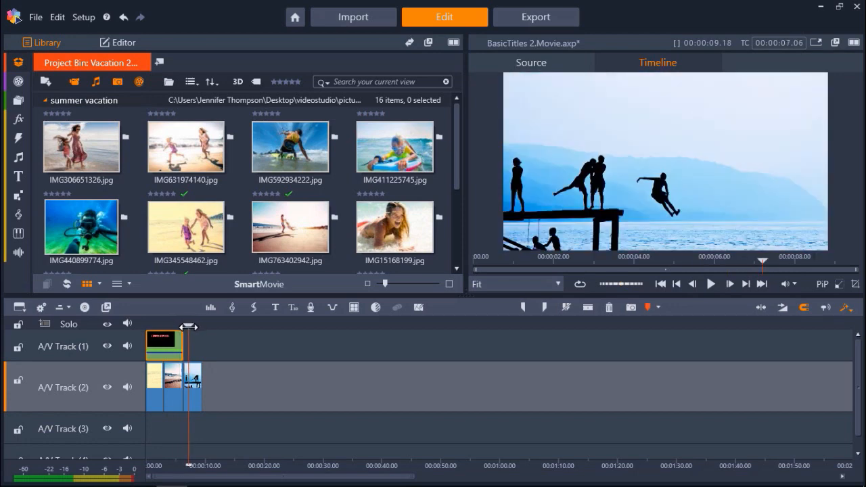
mouse_move(273, 309)
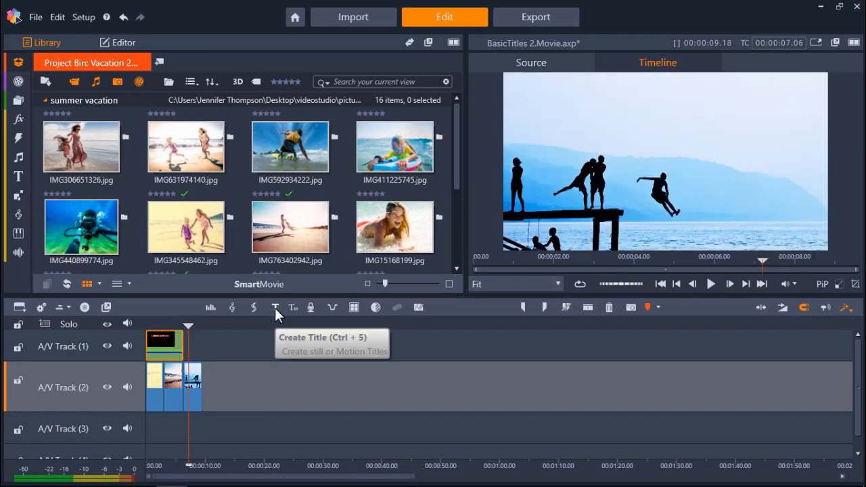
Create a second title reading 'Explore!' in the Alphabet font at size 96
click(276, 308)
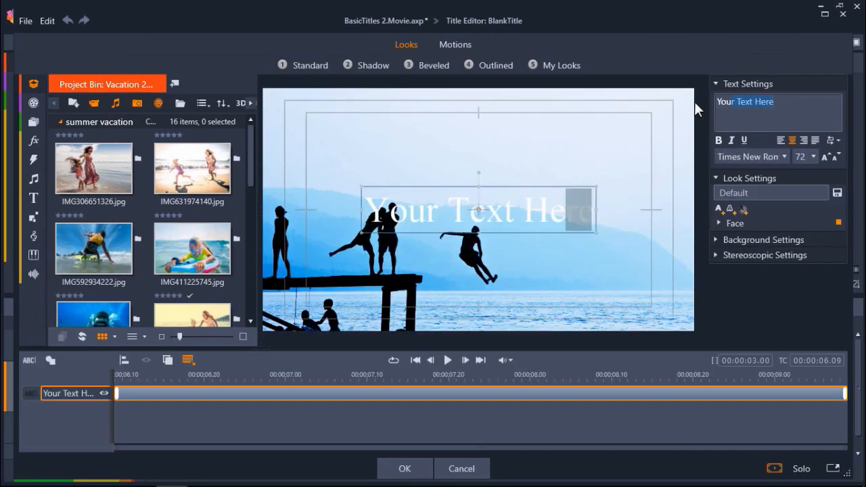
text(Explore!)
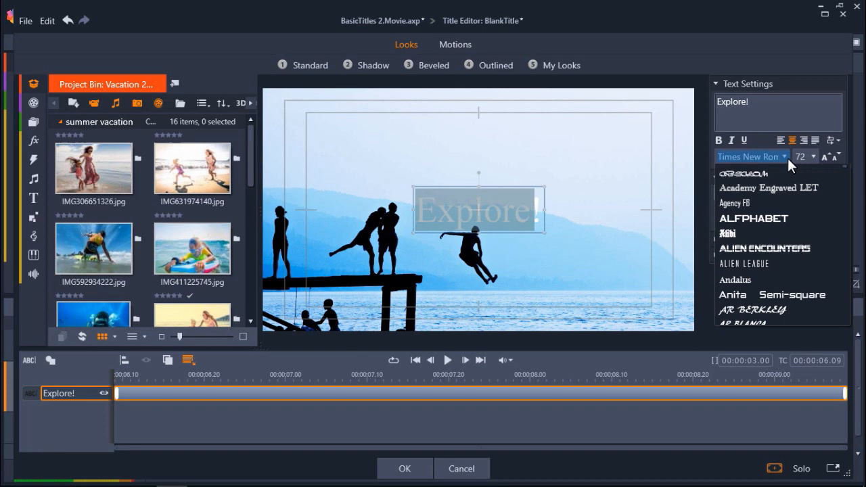
mouse_move(752, 218)
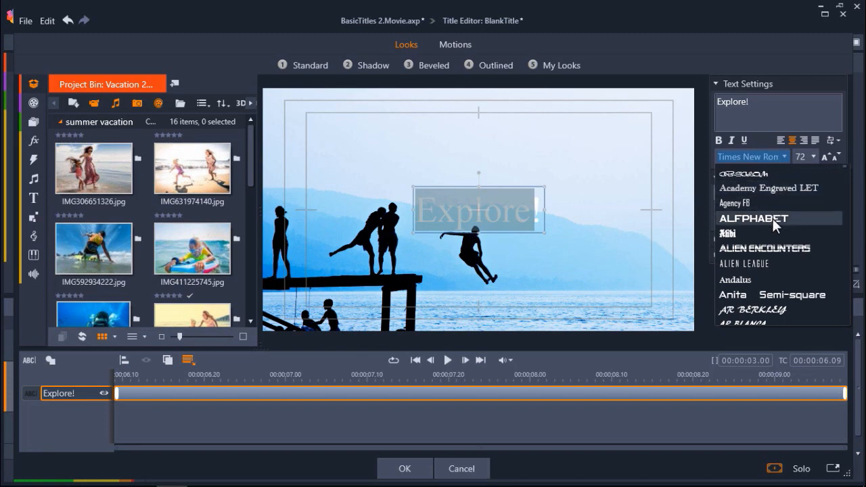
click(753, 218)
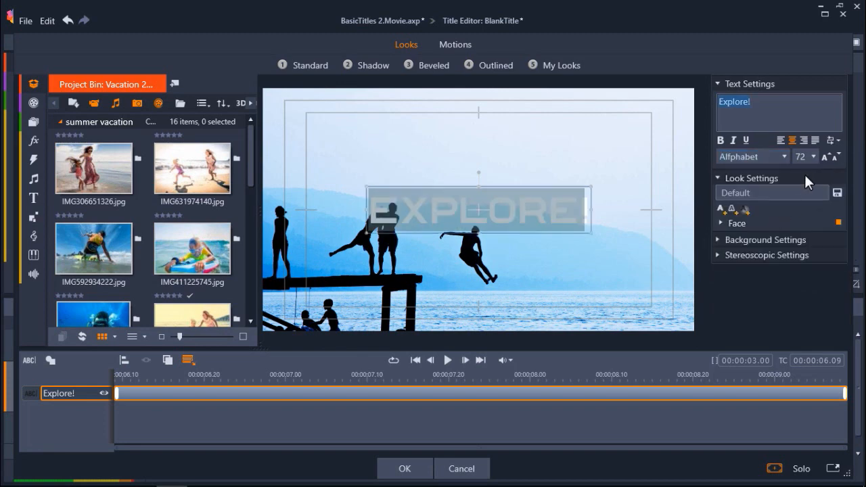
click(811, 157)
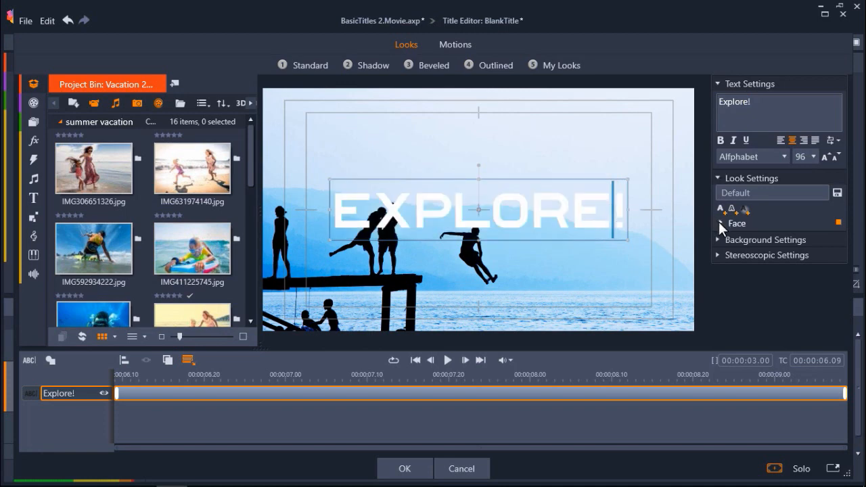
Colour the EXPLORE! lettering face a dark teal blue
click(719, 224)
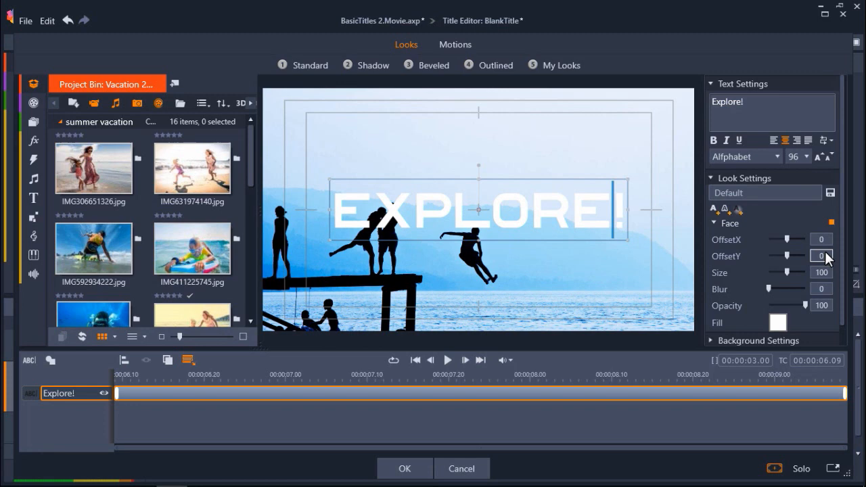
click(773, 320)
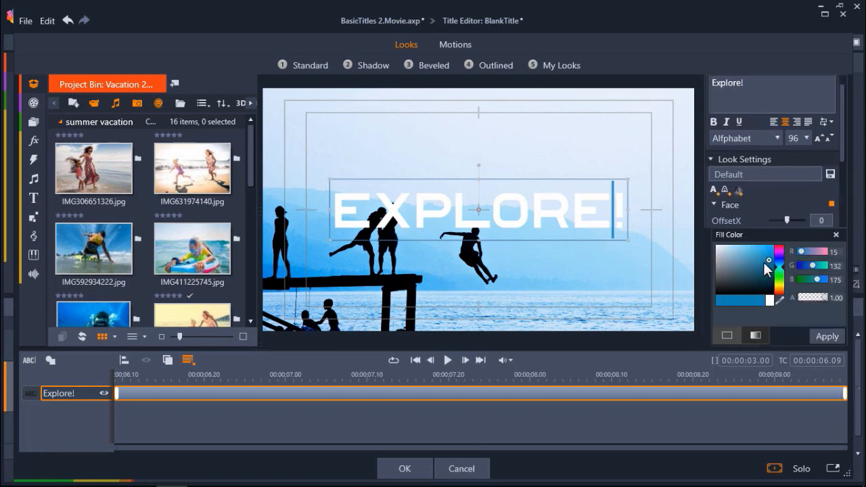
click(762, 276)
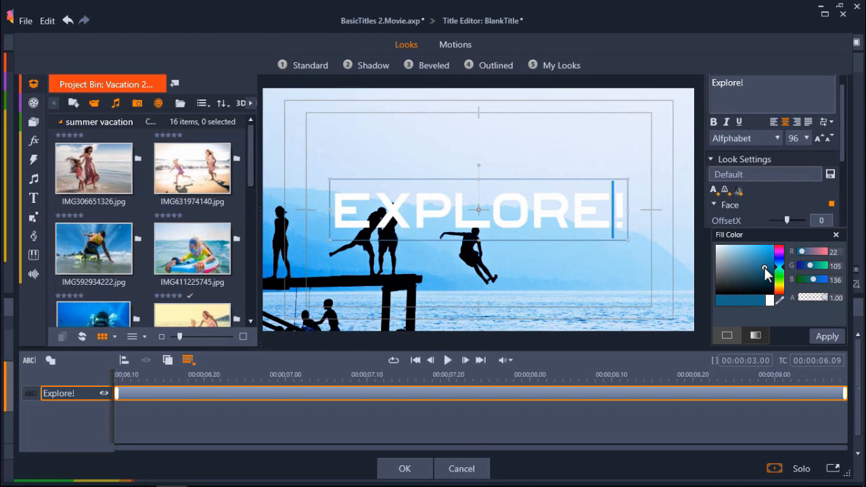
click(826, 336)
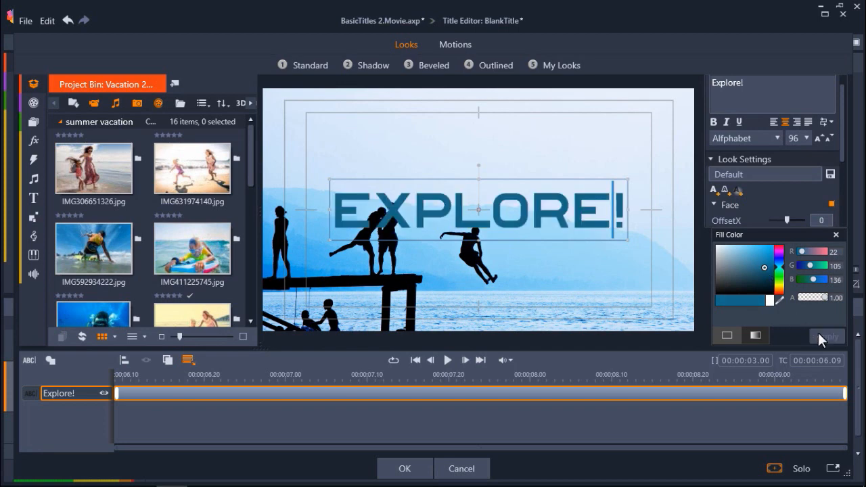
click(837, 235)
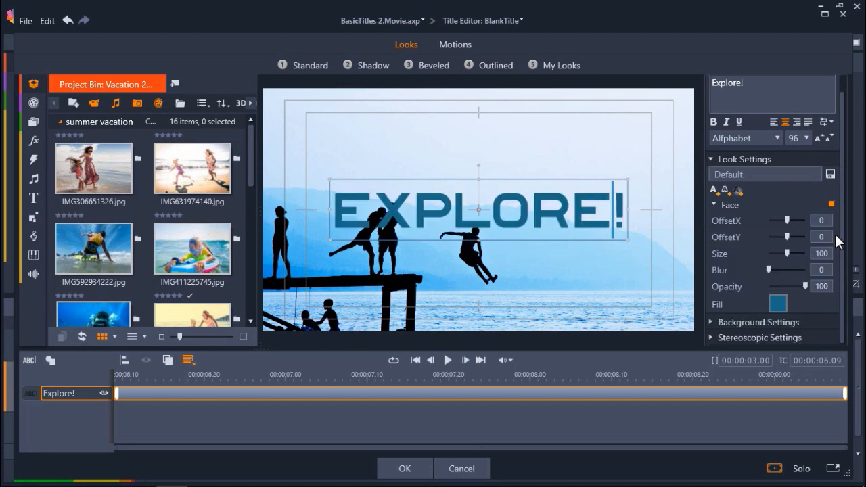
mouse_move(715, 214)
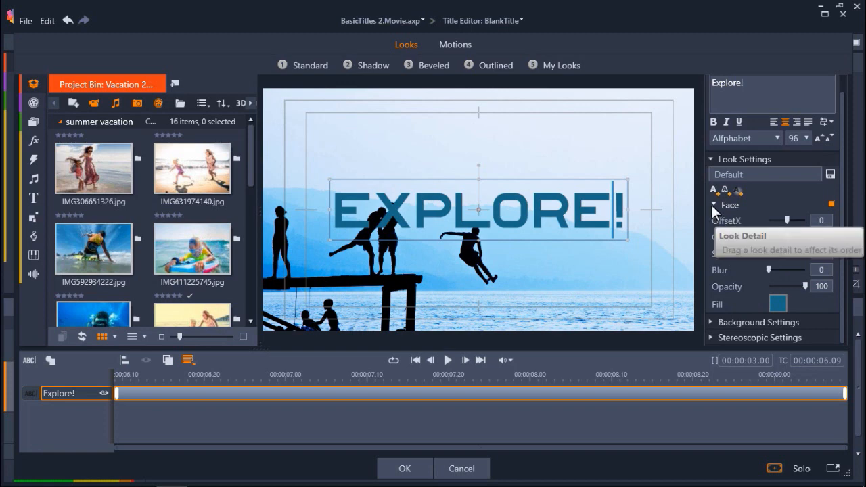
Collapse the Face settings and add an Edge layer to the look
click(720, 205)
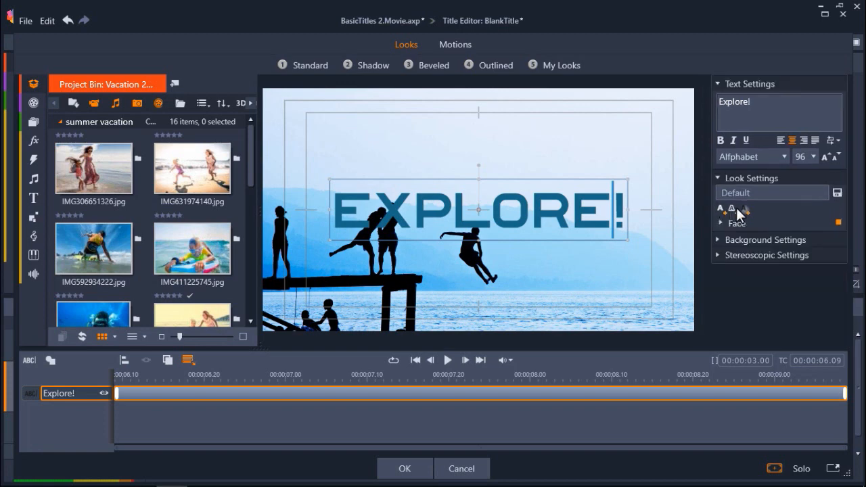
click(731, 204)
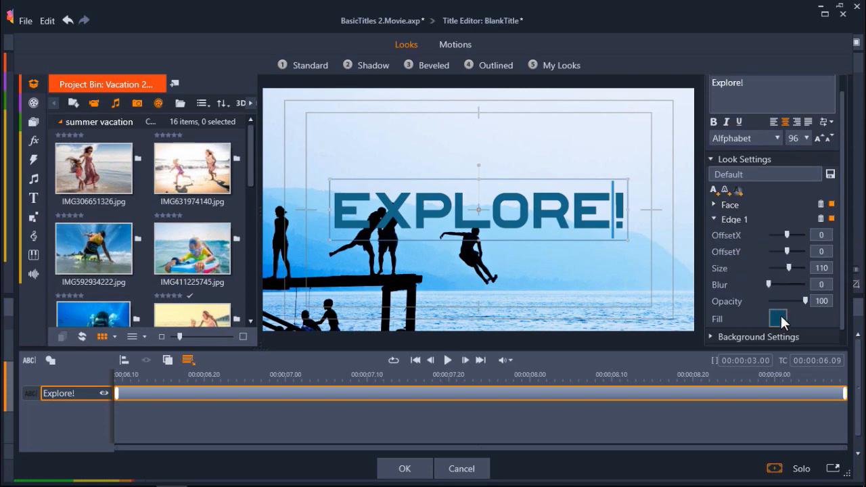
Make the edge white and thicken it to about 140
click(777, 318)
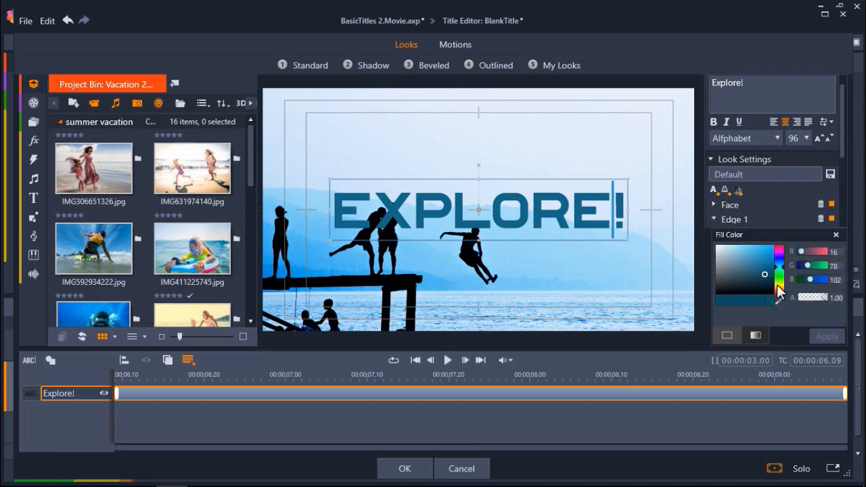
click(785, 257)
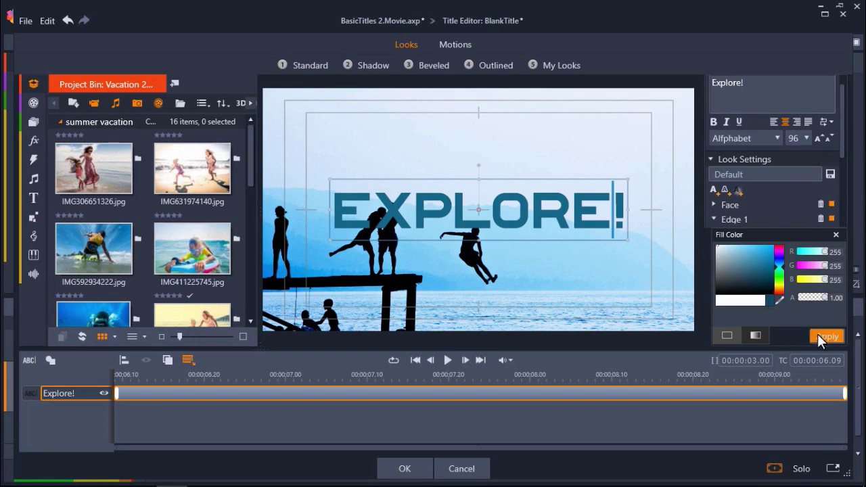
click(828, 336)
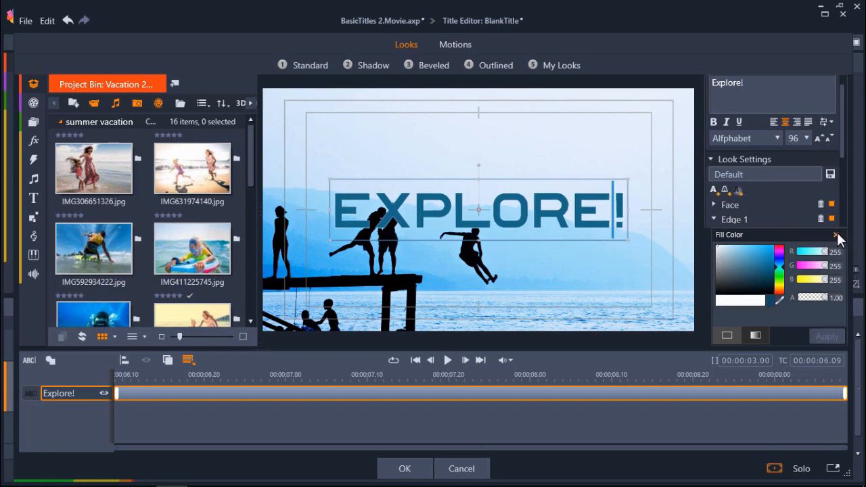
click(840, 236)
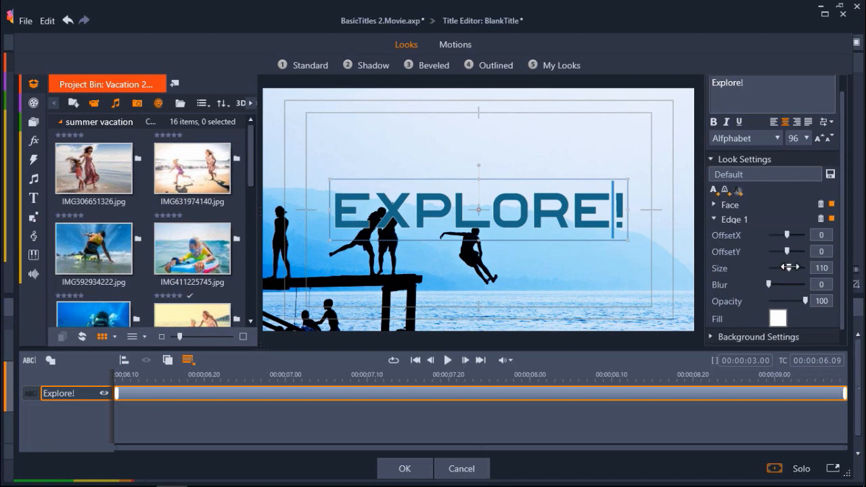
drag(778, 268, 799, 268)
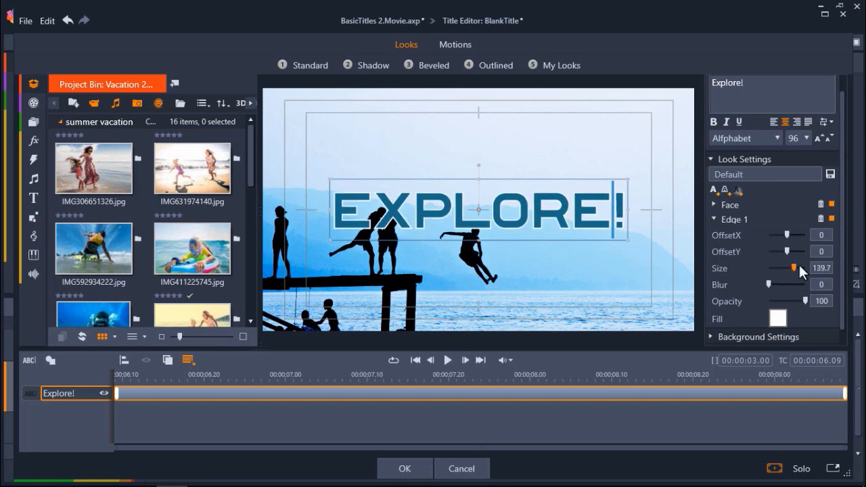
drag(792, 268, 804, 268)
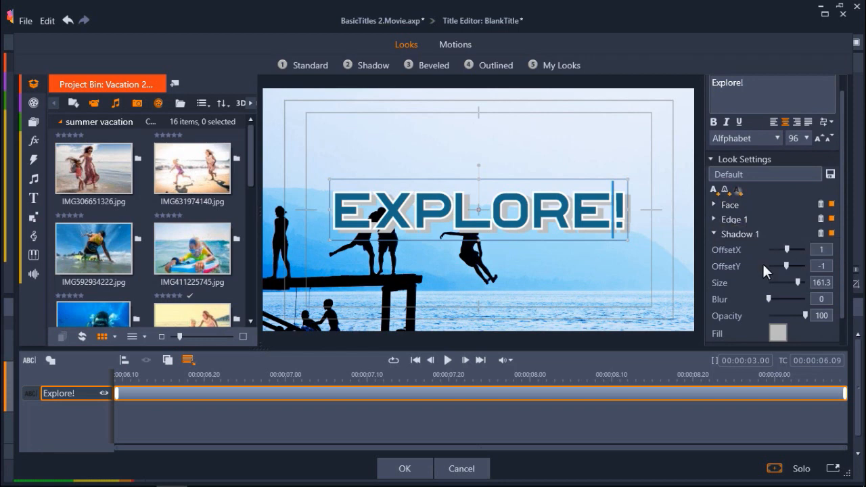
Make the drop shadow black with opacity around 57
click(774, 330)
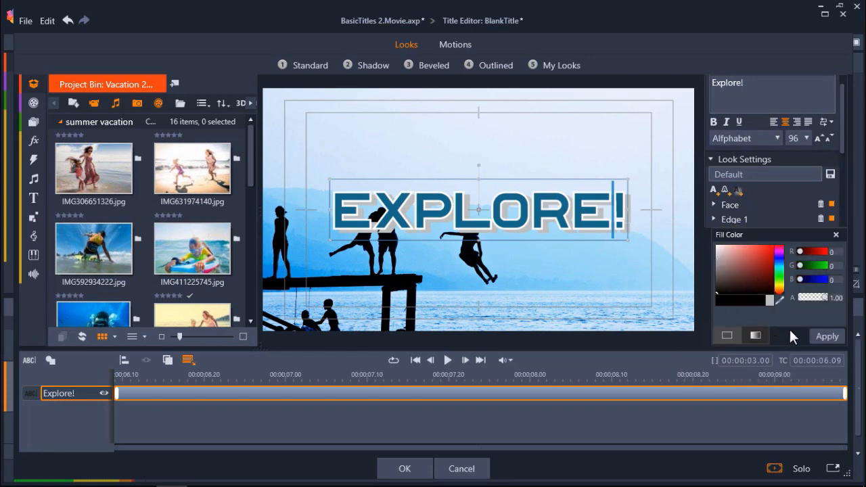
click(827, 336)
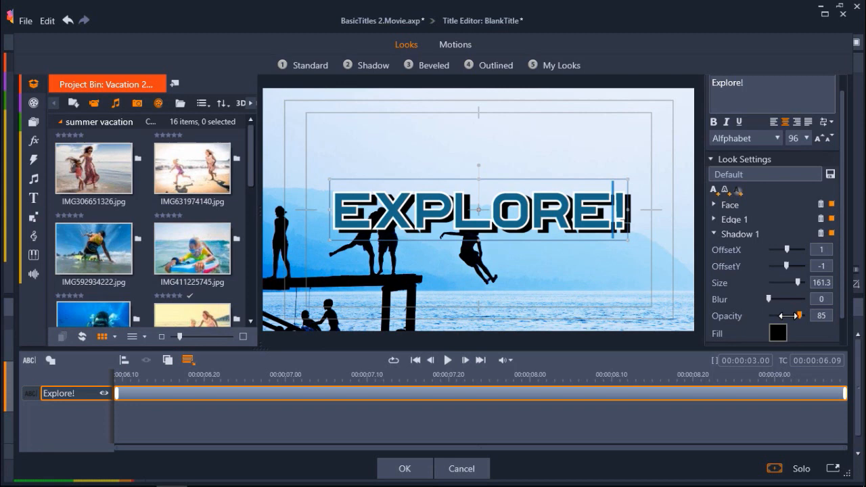
drag(796, 316, 778, 316)
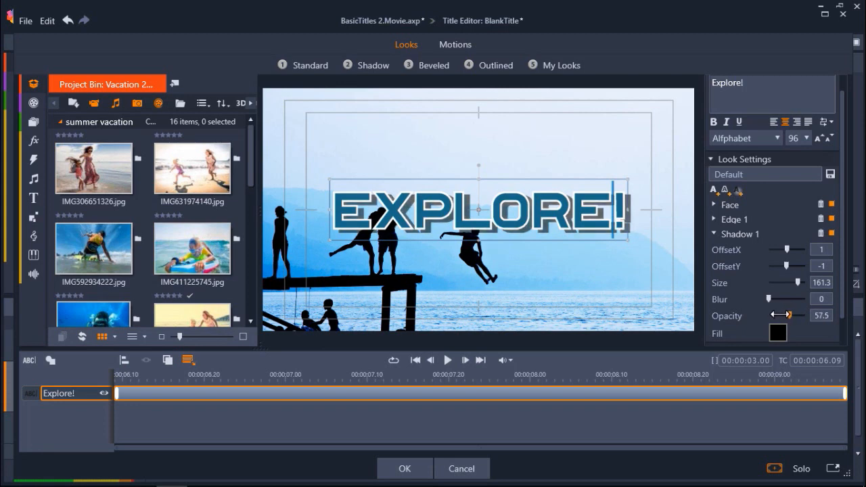
drag(778, 316, 801, 316)
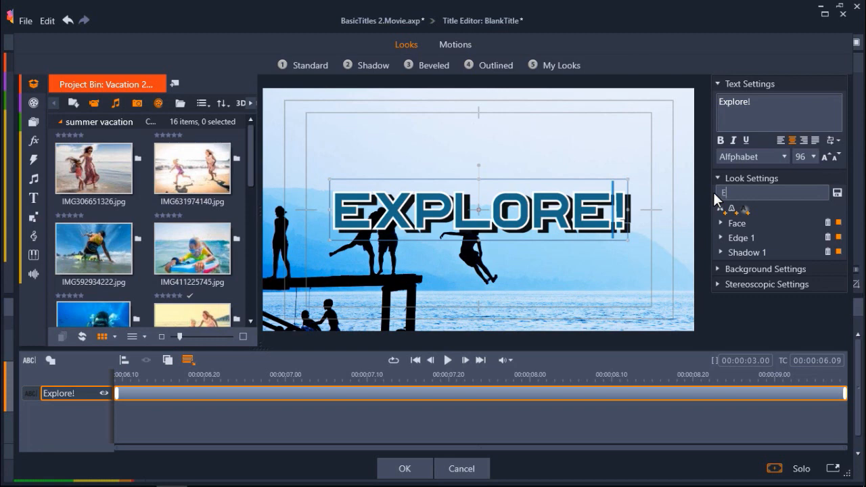
Name the look 'Explore Look' and save it as a reusable look file
text(Explore Look)
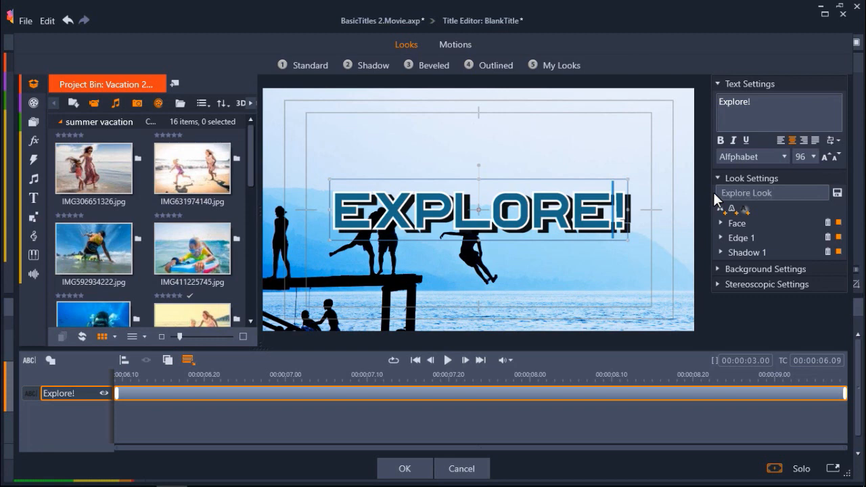
click(839, 192)
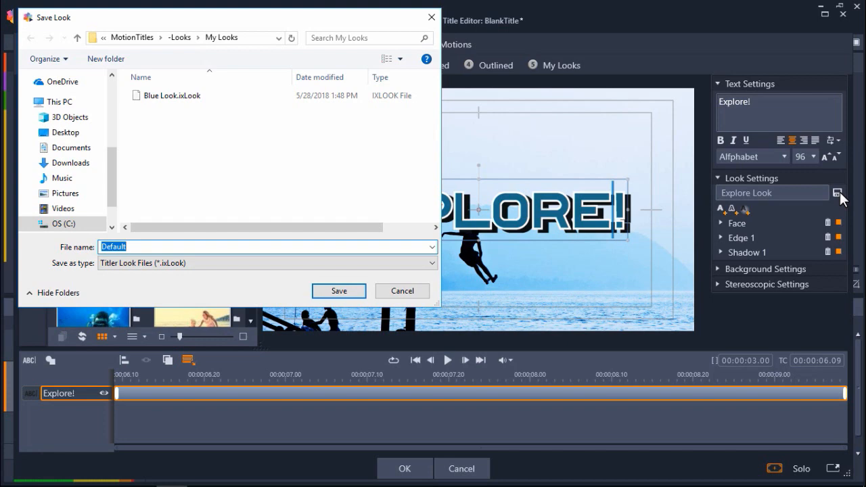
text(Explore Look)
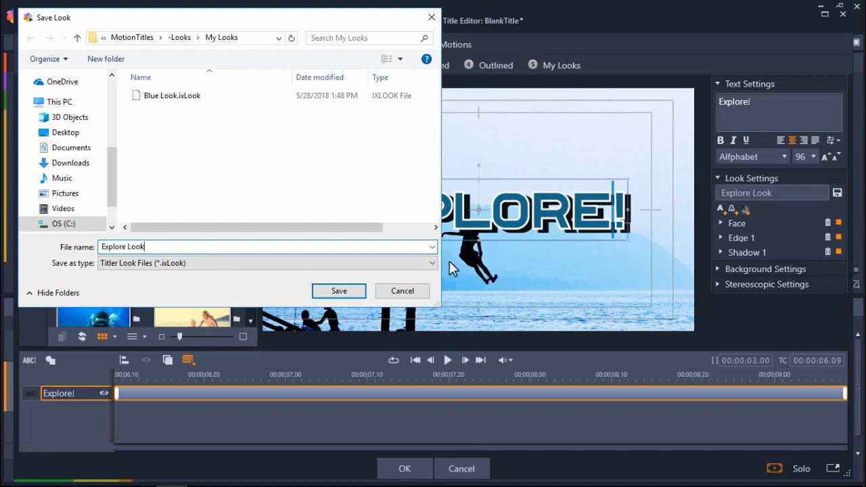
click(338, 291)
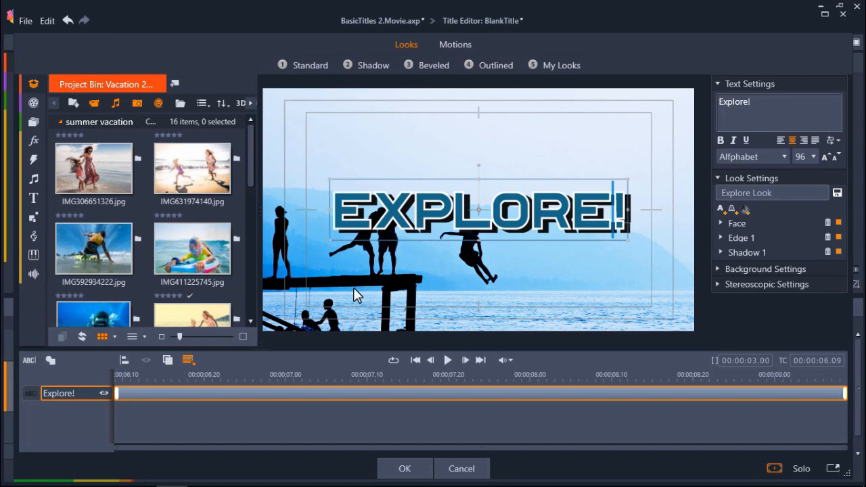
mouse_move(557, 65)
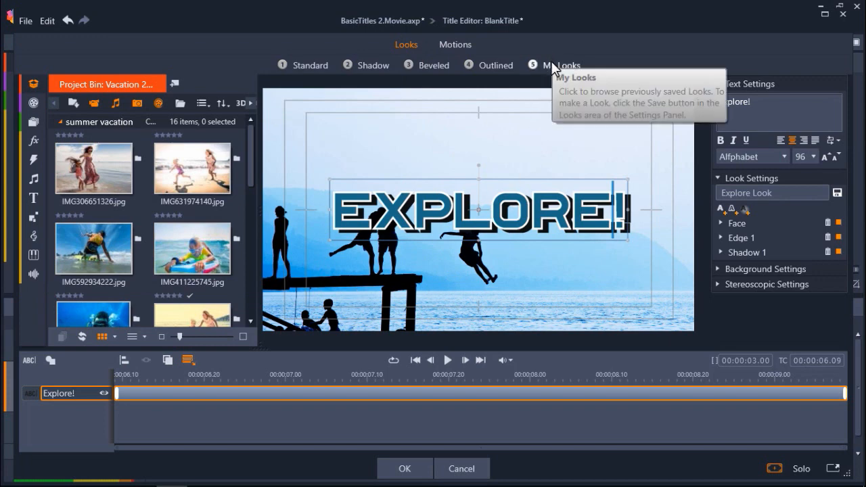
mouse_move(651, 135)
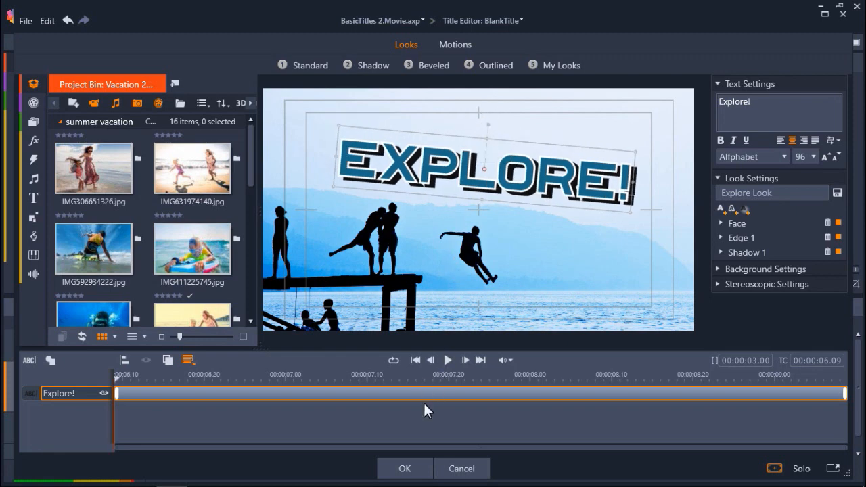
Confirm the tilted EXPLORE! title and return to the timeline
click(406, 469)
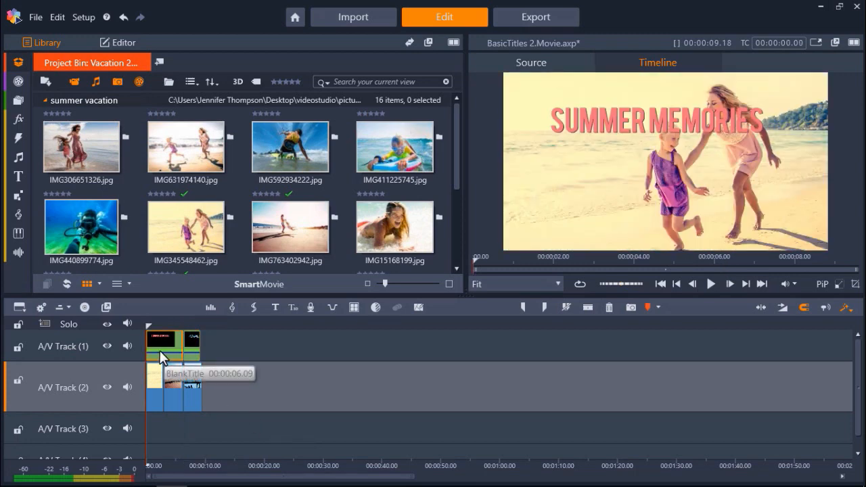
Apply the 05 - Line Pulse emphasis motion to the SUMMER MEMORIES title
double_click(172, 346)
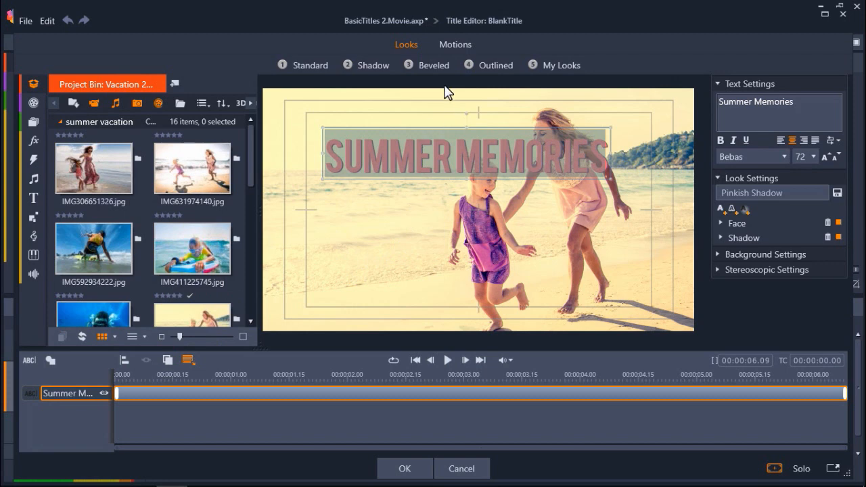
click(455, 43)
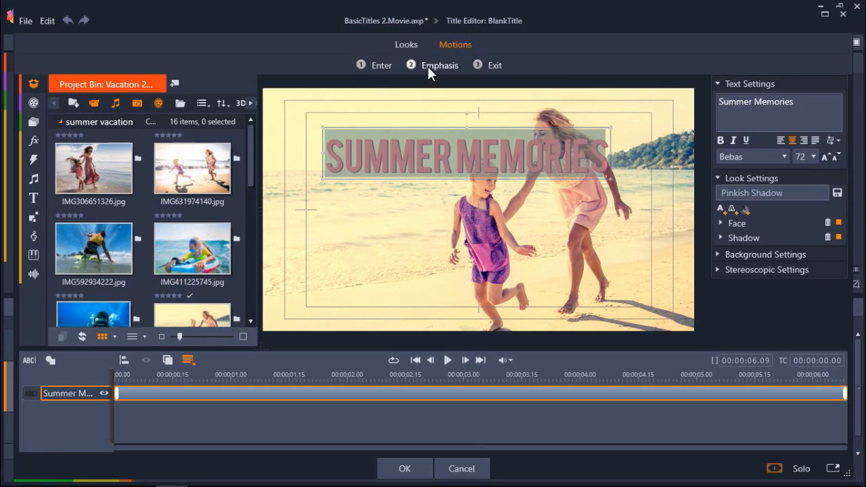
mouse_move(492, 65)
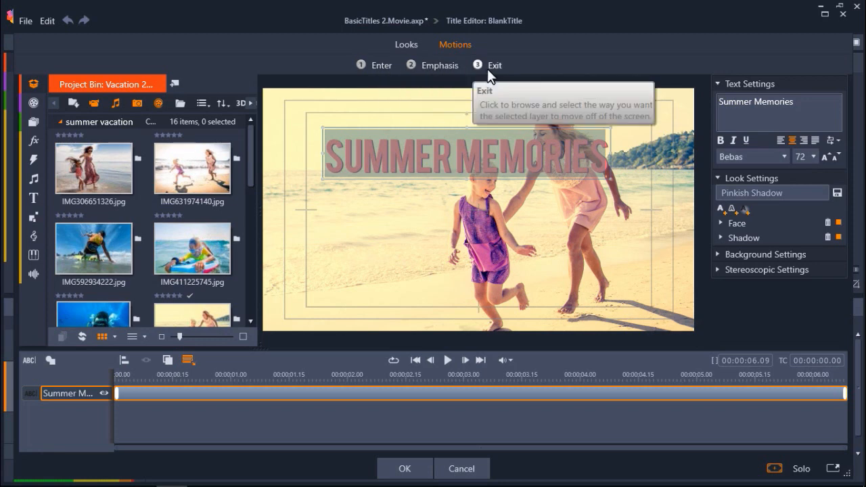
mouse_move(444, 78)
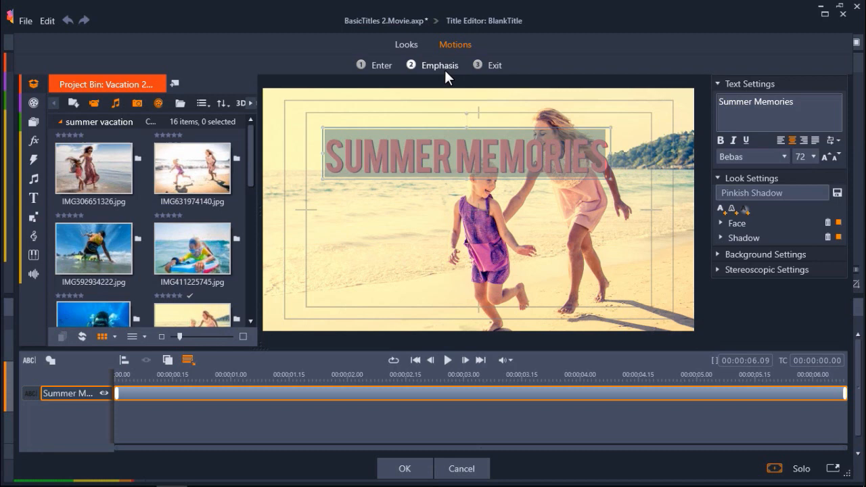
click(439, 65)
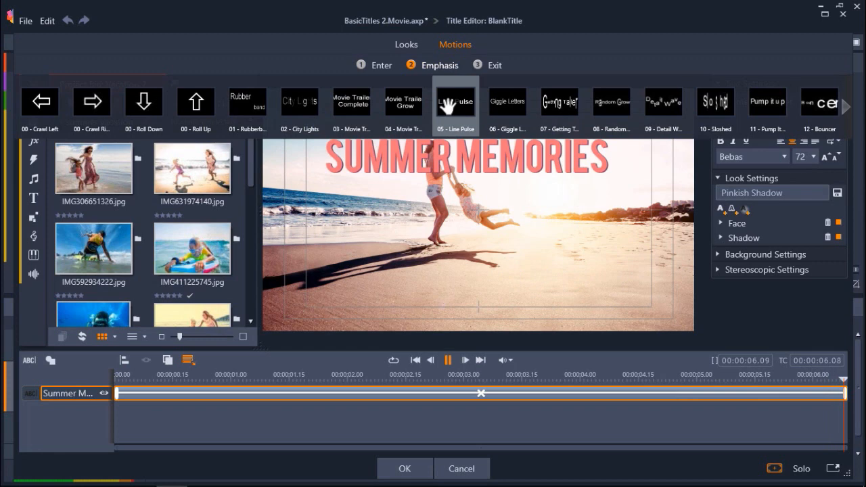
click(274, 379)
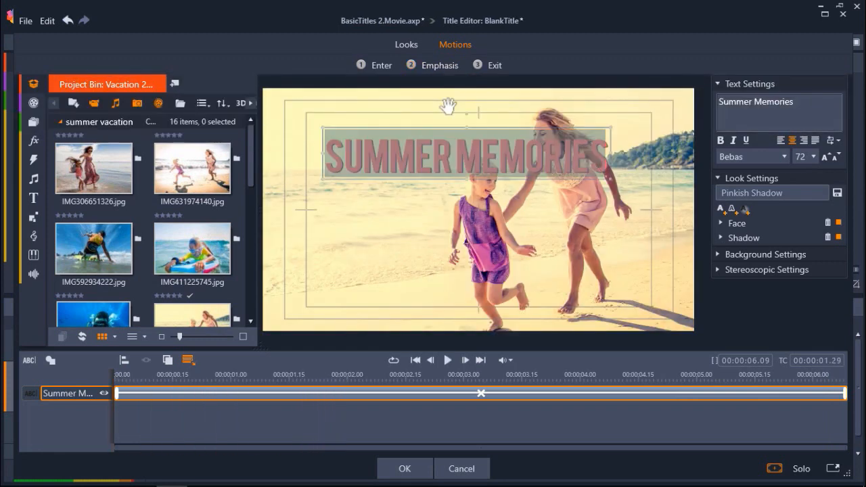
Preview the pulsing title, rewind, and confirm it back to the movie timeline
click(448, 360)
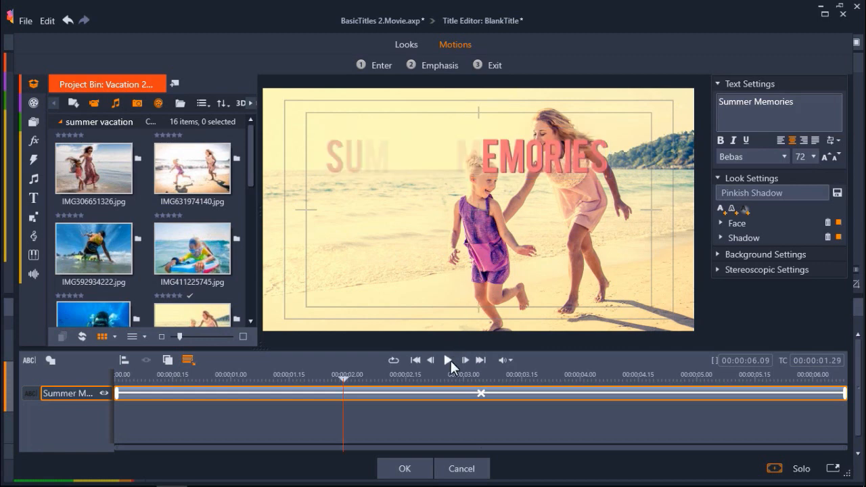
click(449, 360)
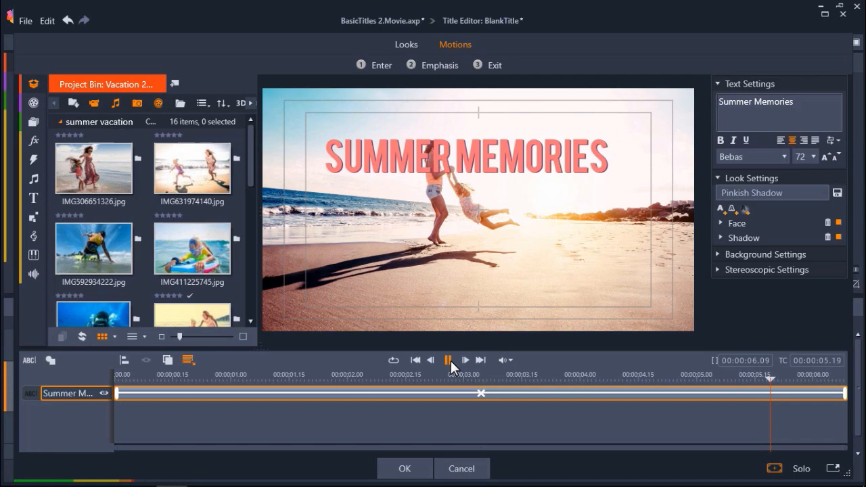
click(447, 360)
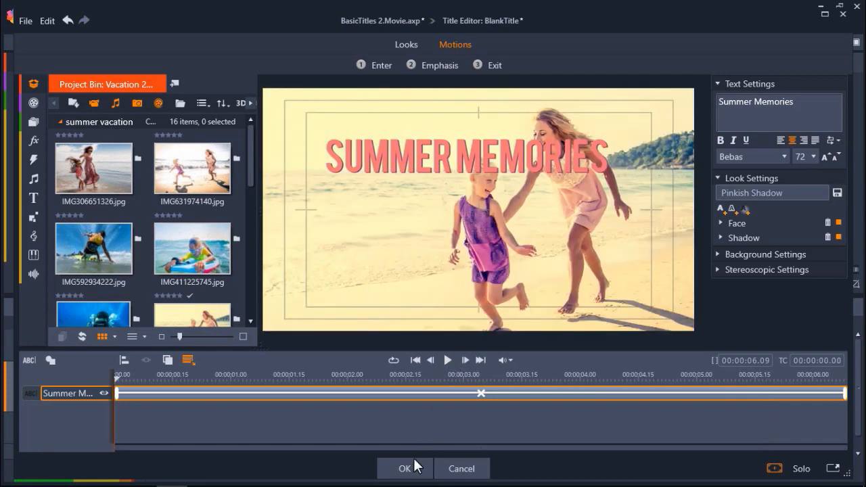
click(405, 469)
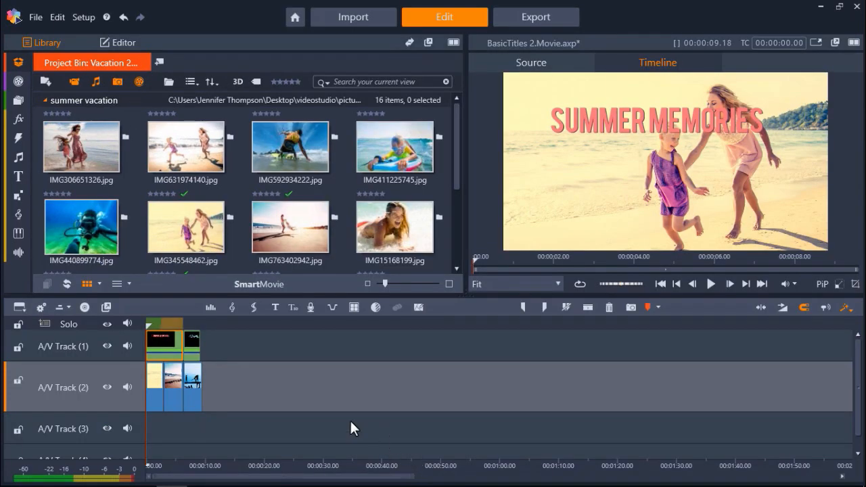
Apply the 14 - Leaves Fall entrance motion to the EXPLORE! title, preview, and confirm
click(192, 341)
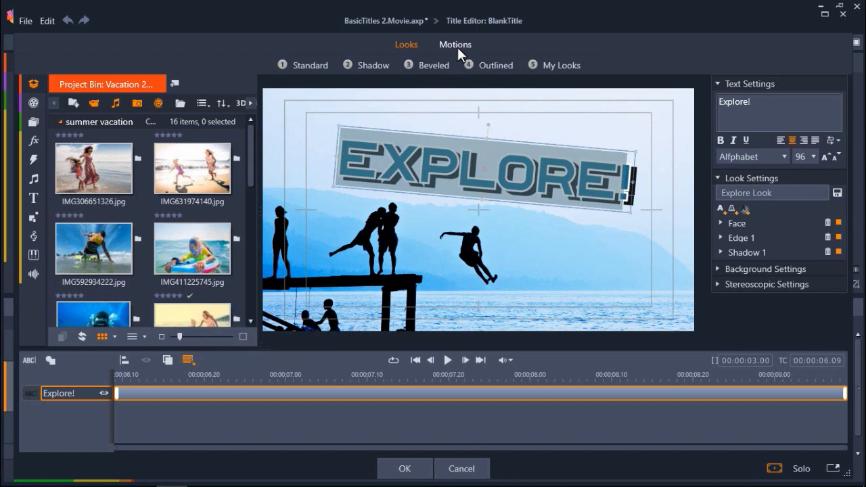
click(454, 44)
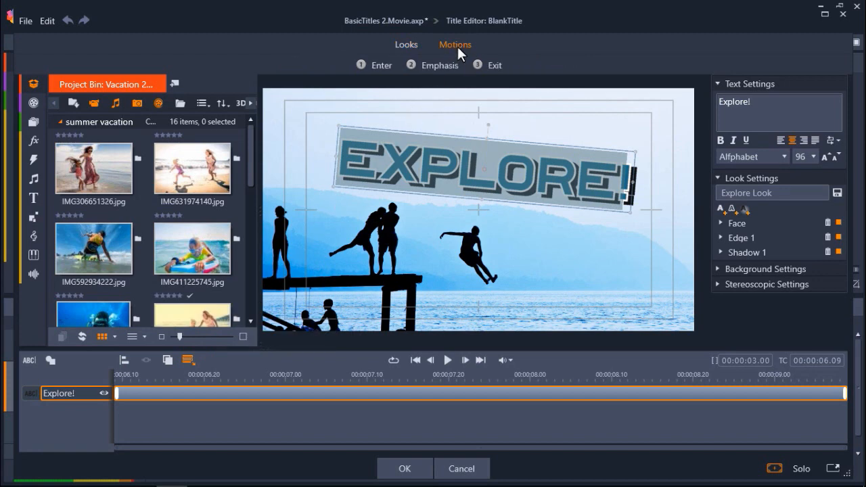
click(379, 65)
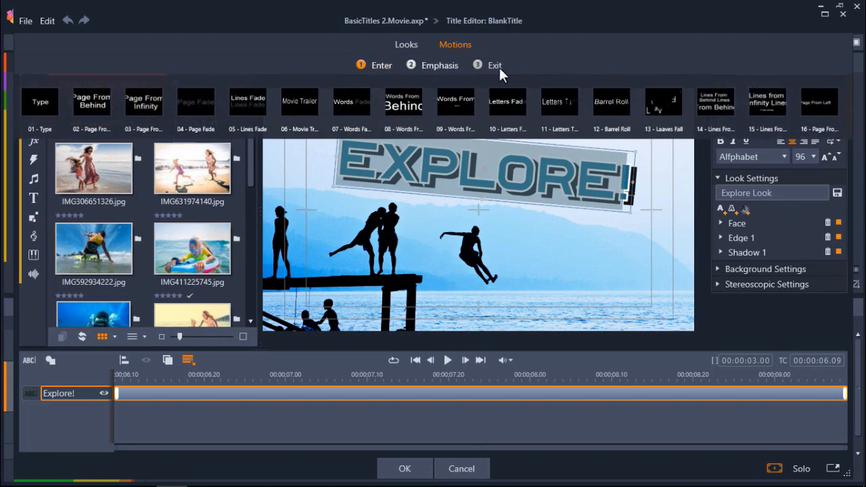
click(663, 103)
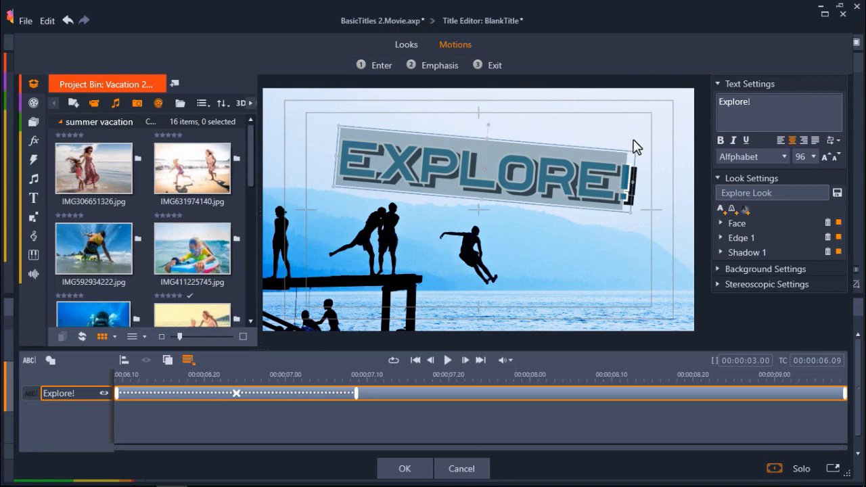
click(447, 360)
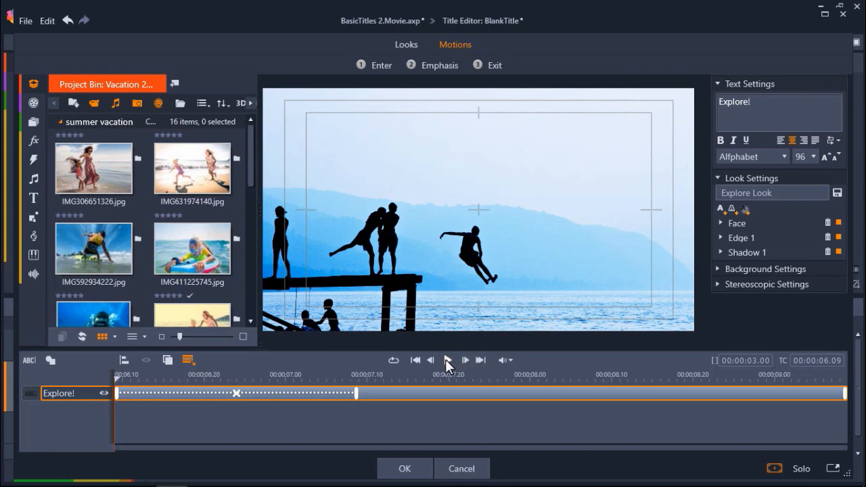
click(450, 360)
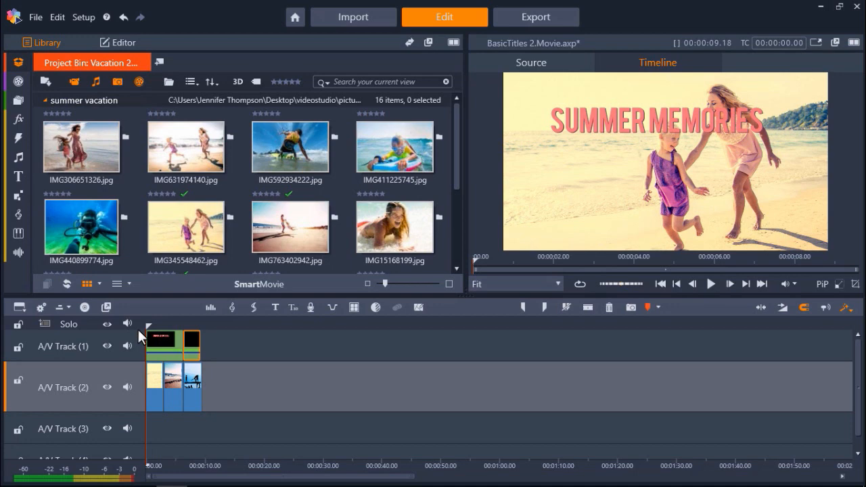
click(711, 282)
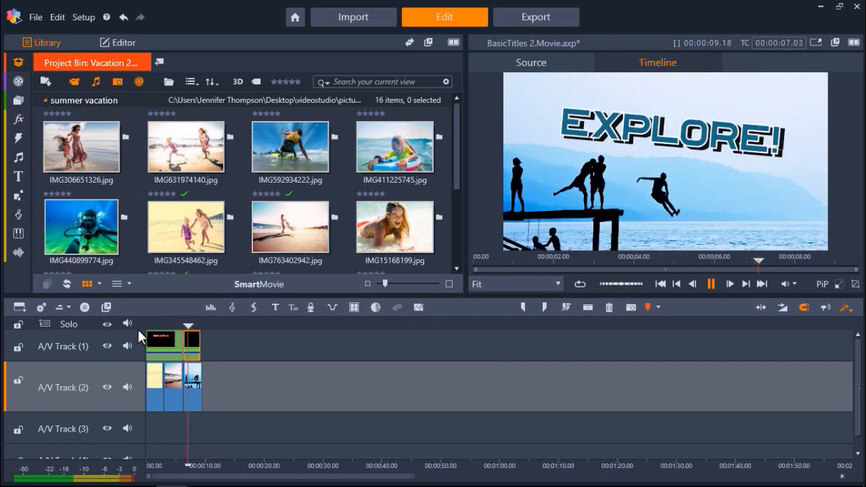
click(713, 286)
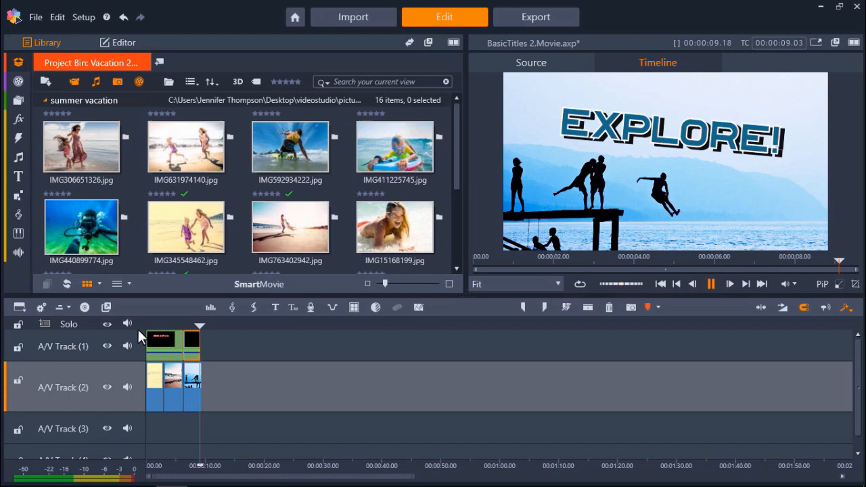